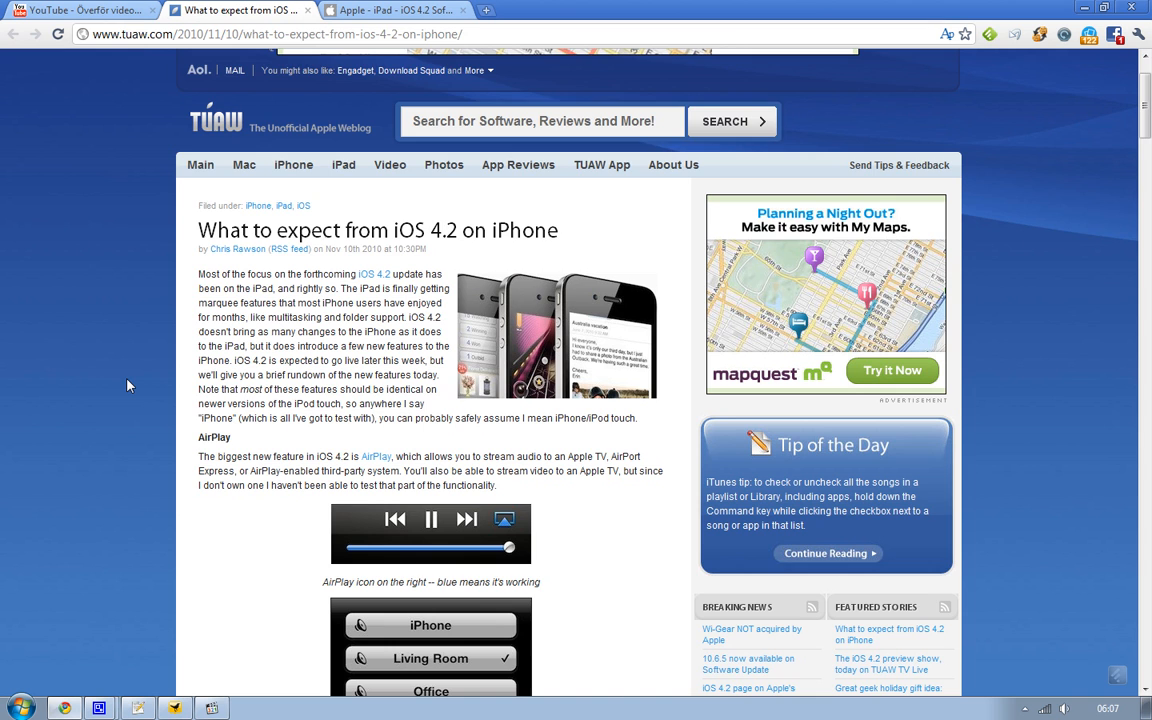
{"action": "scroll", "scroll_direction": "down", "scroll_amount": 3}
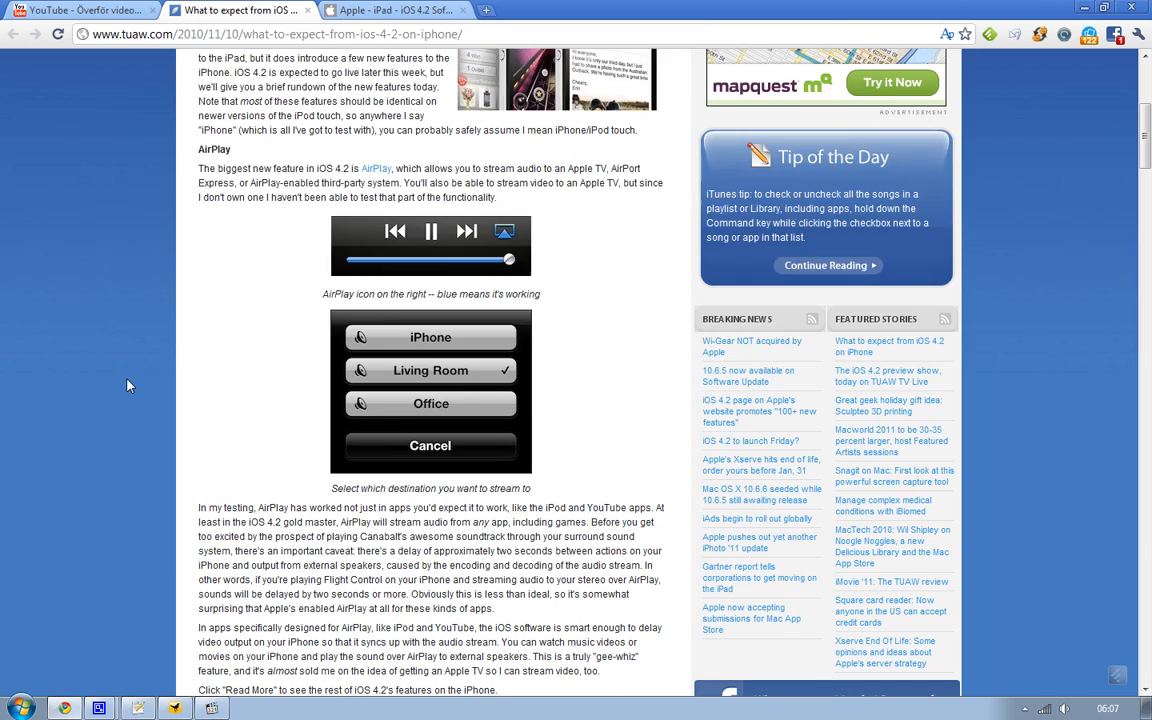
{"action": "scroll", "scroll_direction": "up", "scroll_amount": 3}
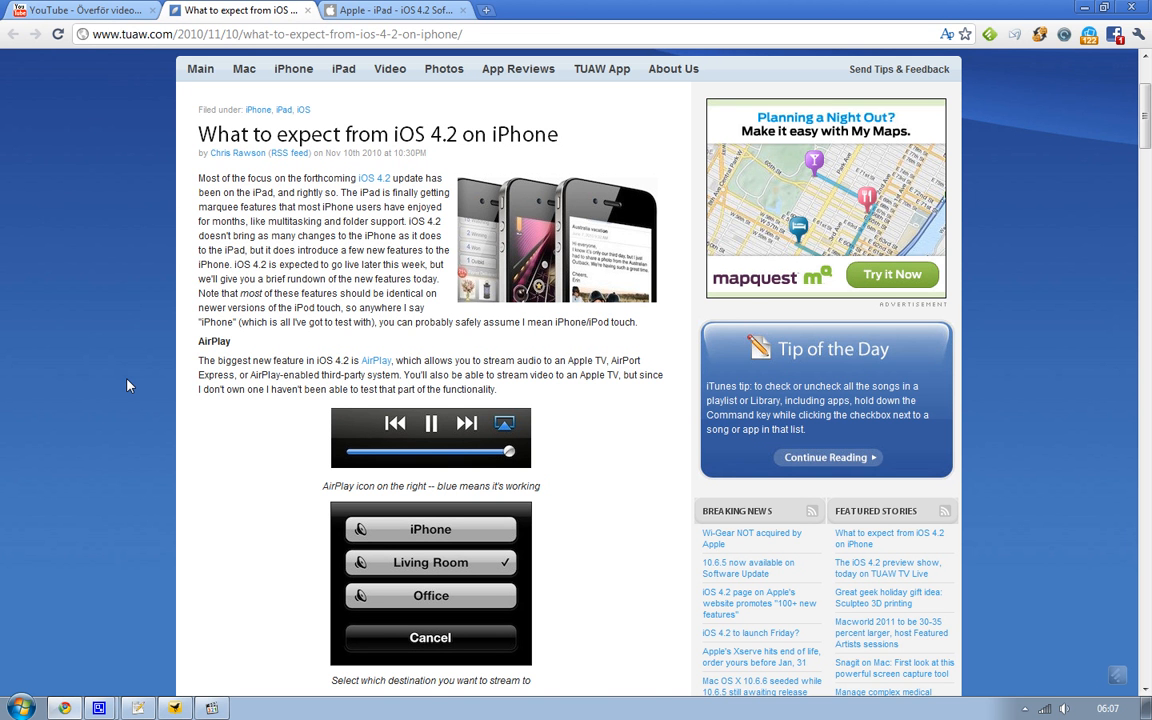
{"action": "scroll", "scroll_direction": "down", "scroll_amount": 3}
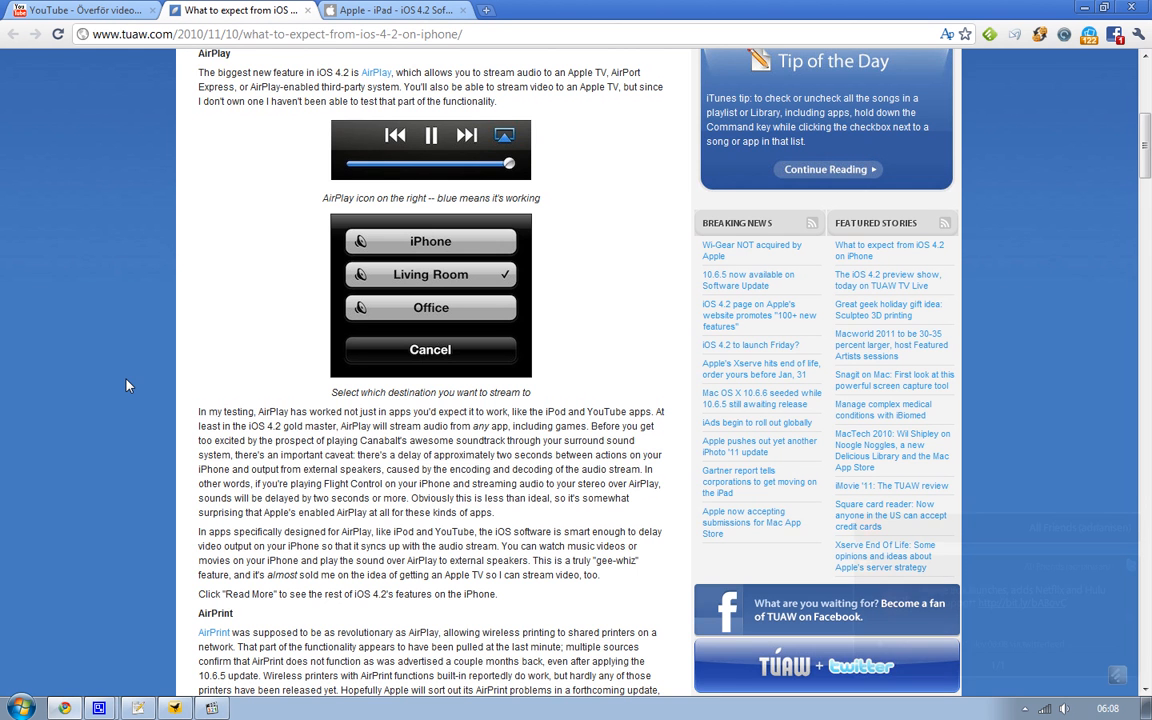
{"action": "scroll", "scroll_direction": "down", "scroll_amount": 3}
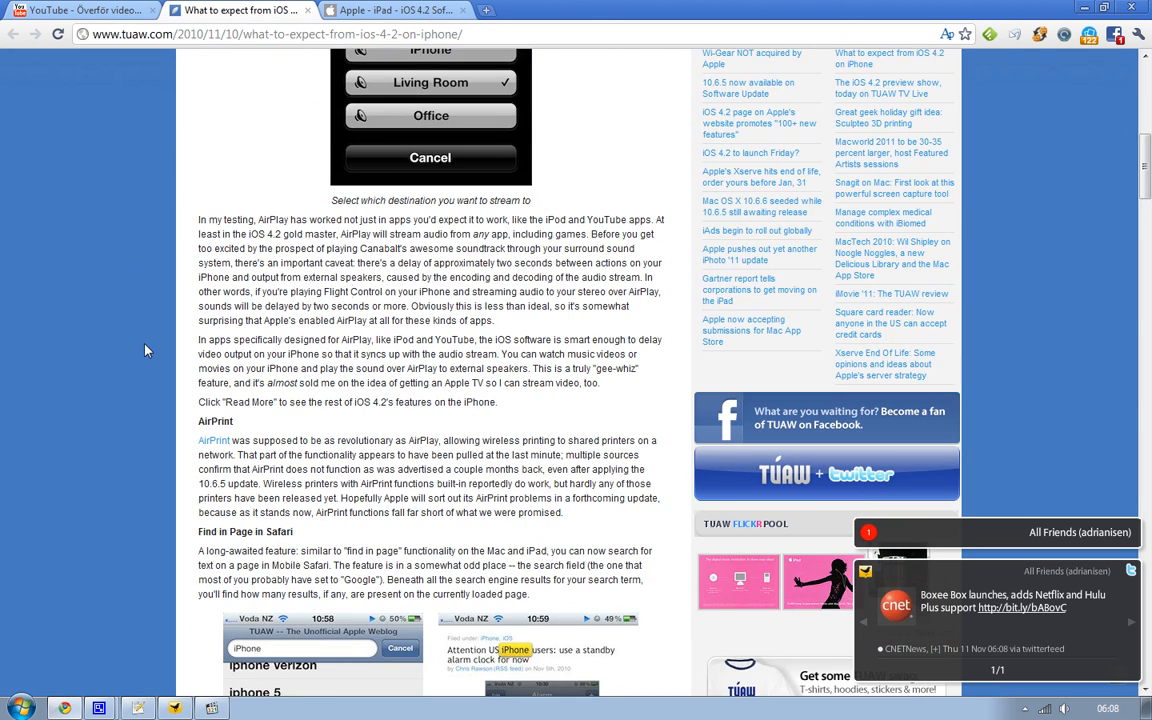
{"action": "mouse_move", "coordinate": [288, 308]}
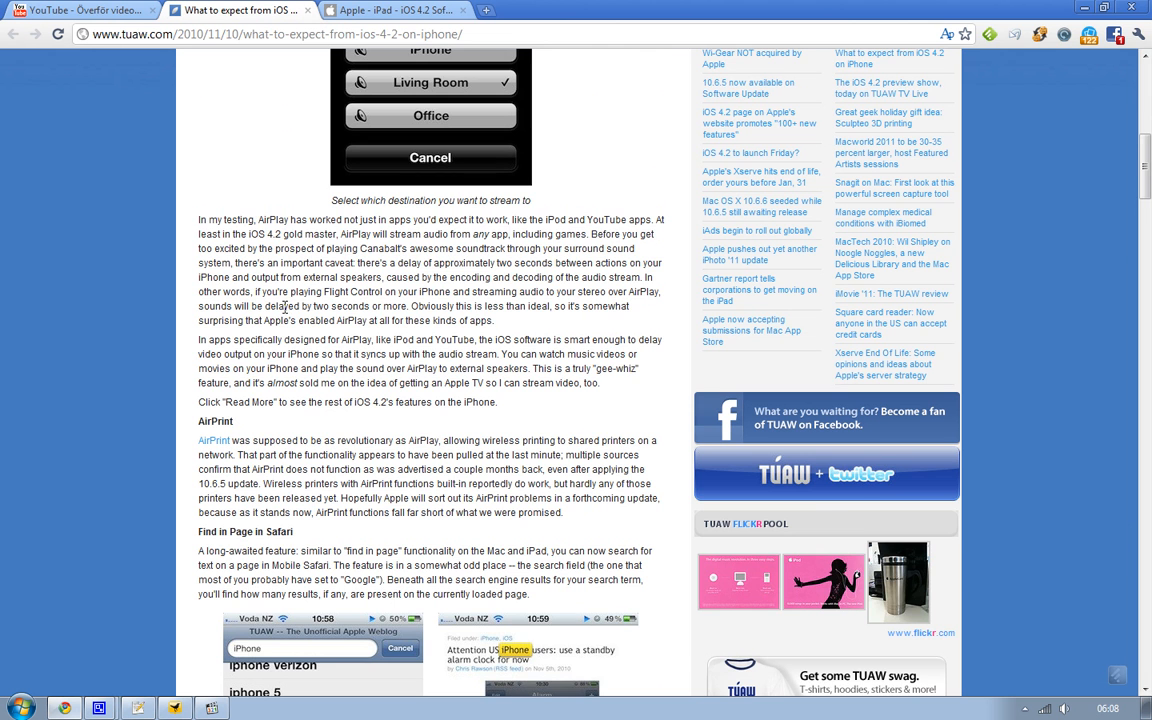
{"action": "scroll", "scroll_direction": "down", "scroll_amount": 3}
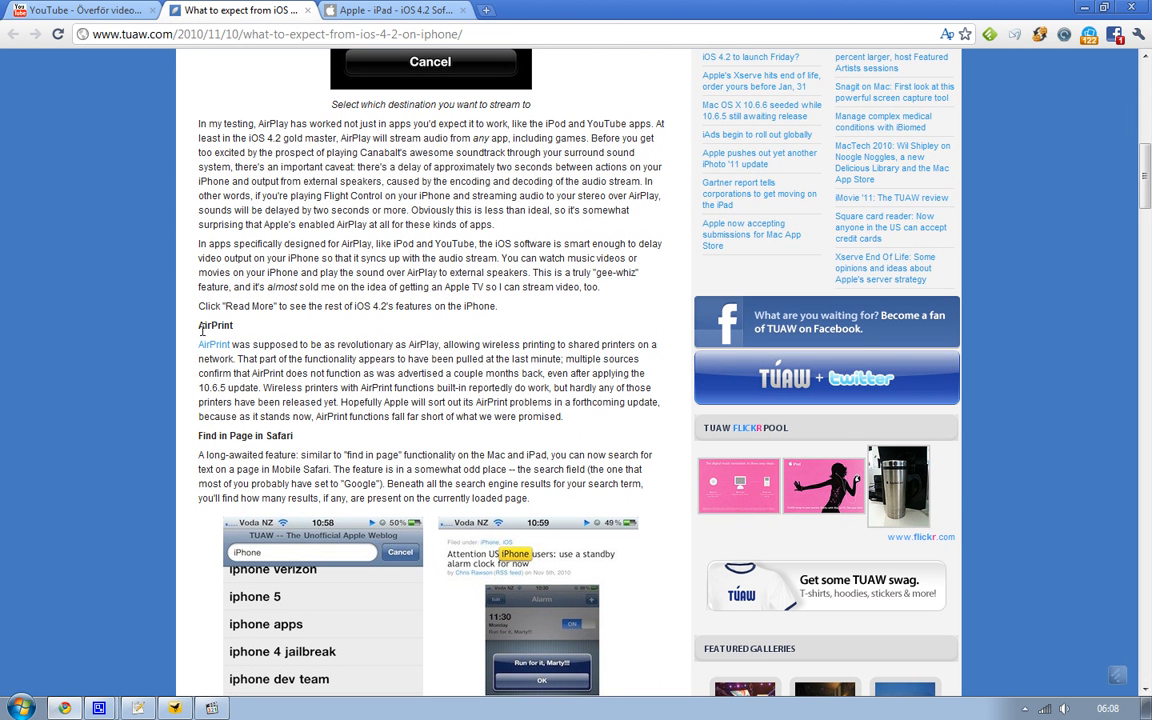
{"action": "mouse_move", "coordinate": [164, 330]}
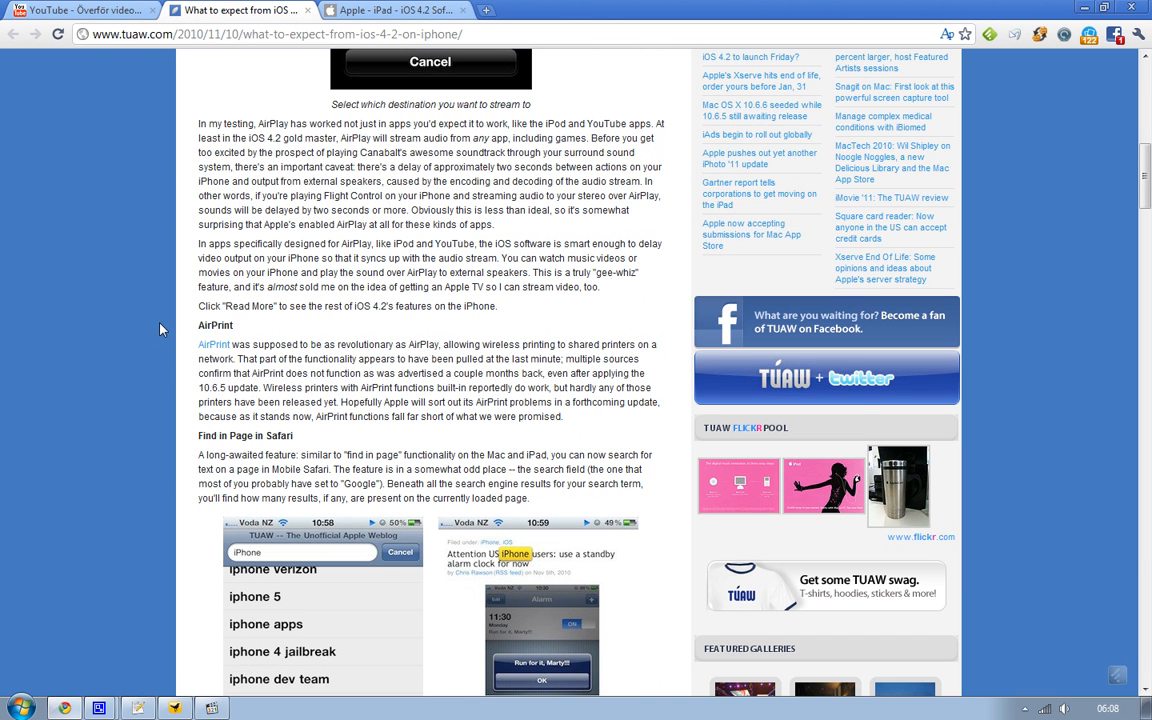
{"action": "scroll", "scroll_direction": "down", "scroll_amount": 3}
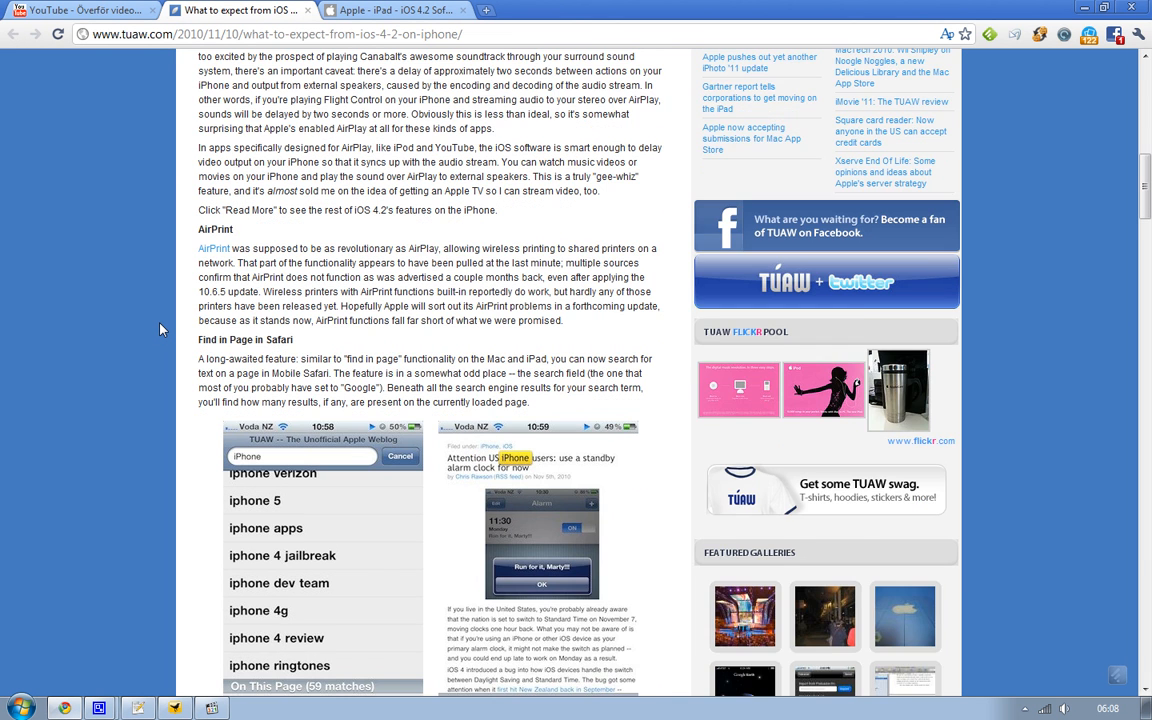
{"action": "scroll", "scroll_direction": "down", "scroll_amount": 3}
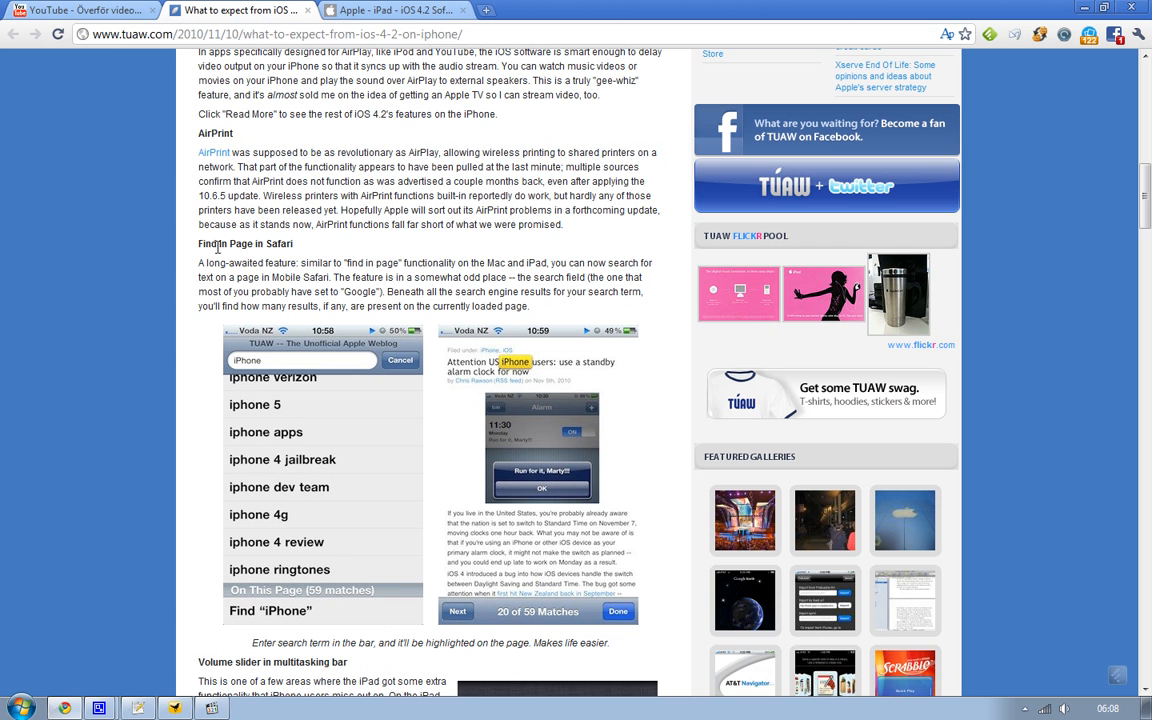
{"action": "mouse_move", "coordinate": [310, 114]}
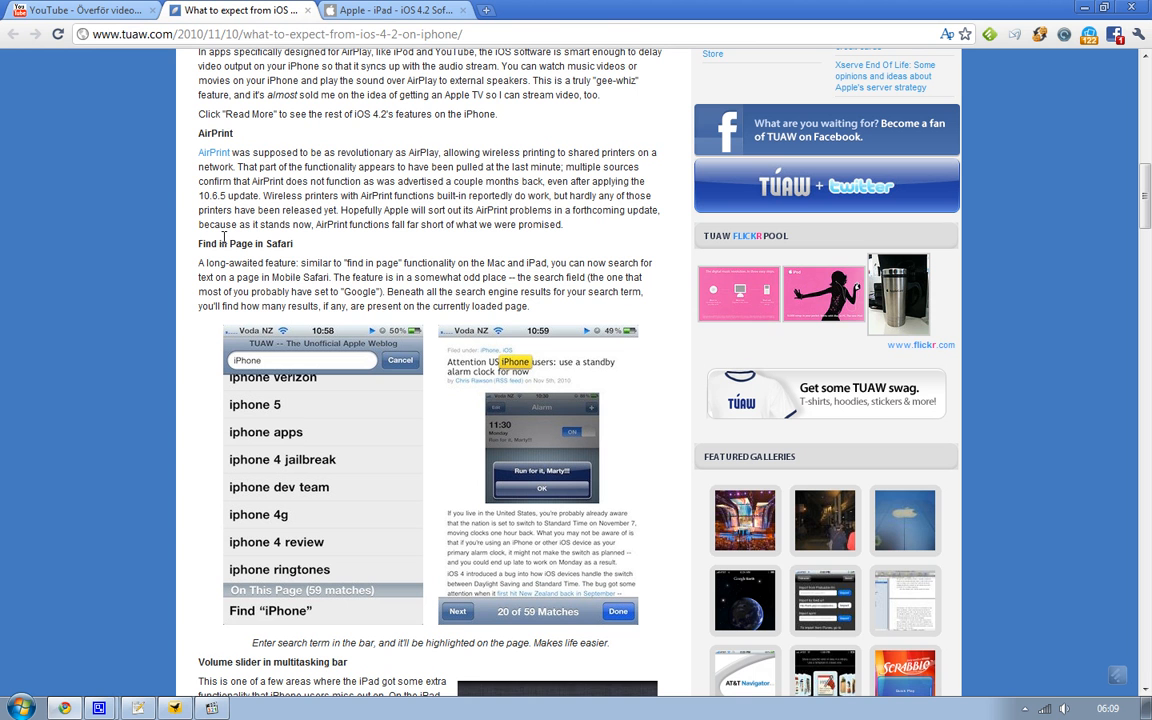
{"action": "mouse_move", "coordinate": [284, 582]}
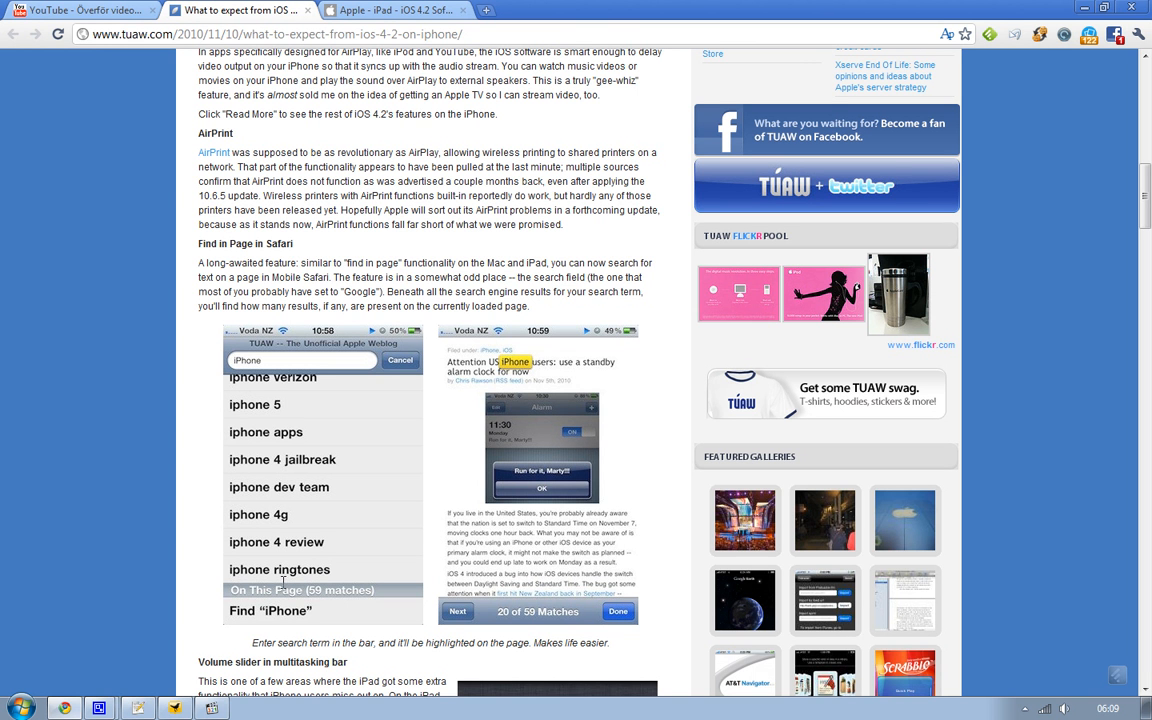
{"action": "mouse_move", "coordinate": [308, 584]}
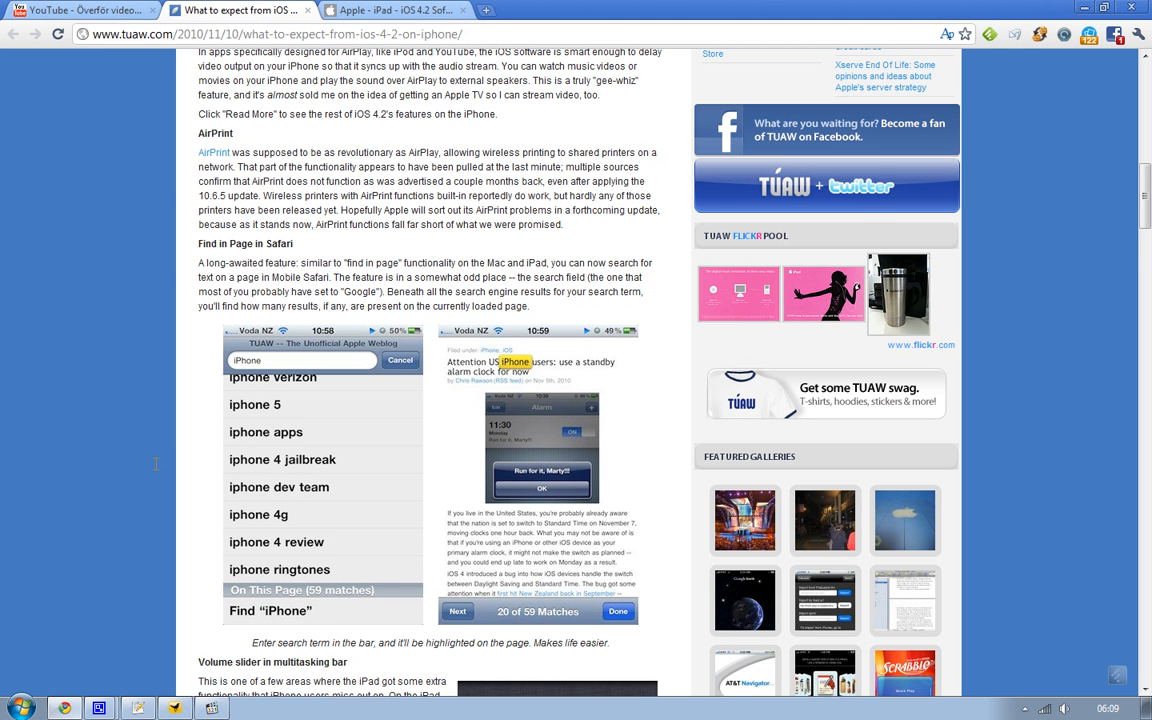
{"action": "scroll", "scroll_direction": "down", "scroll_amount": 3}
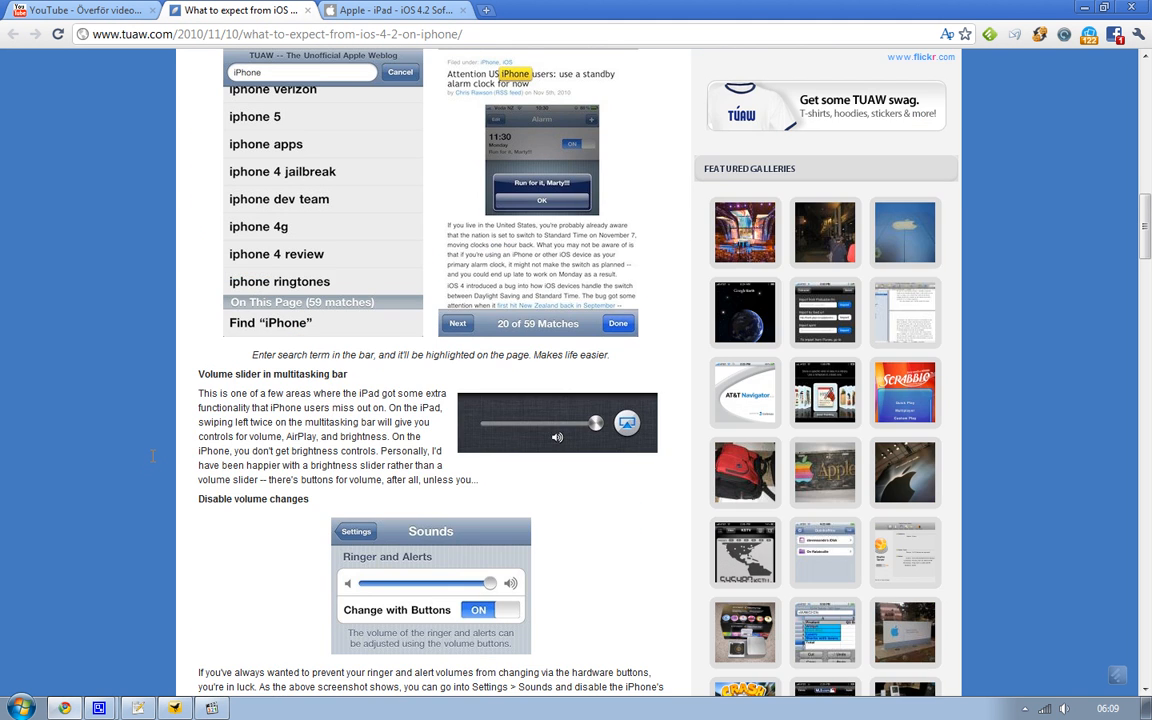
{"action": "scroll", "scroll_direction": "up", "scroll_amount": 3}
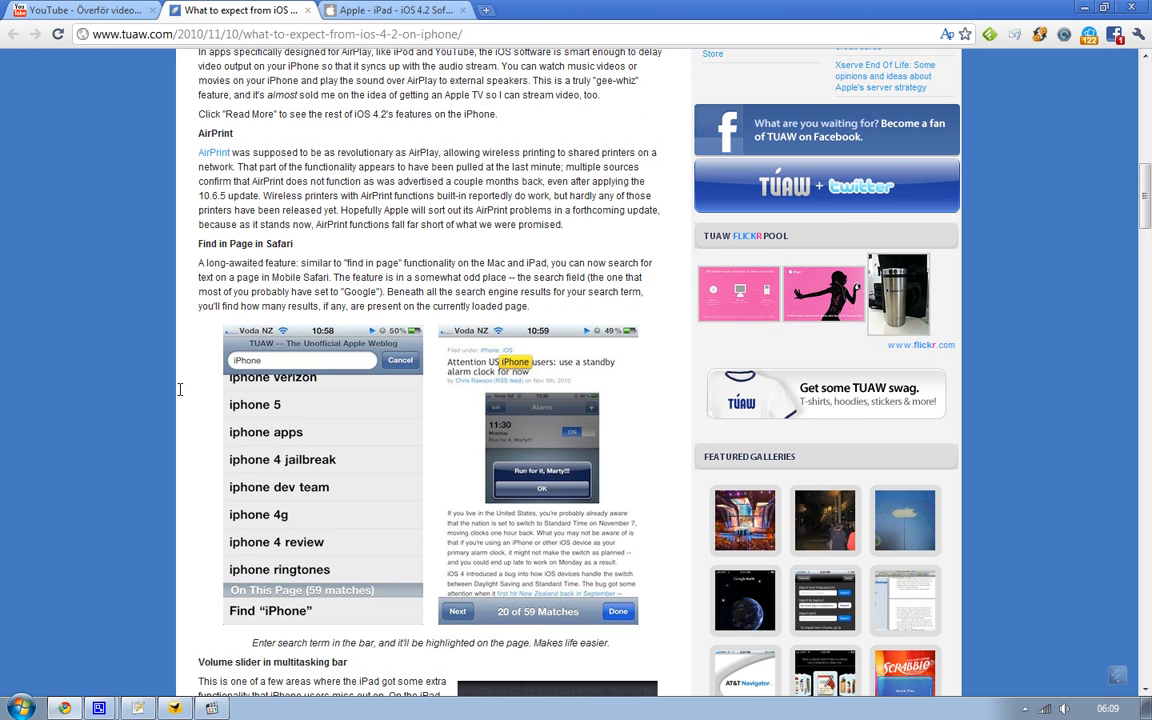
{"action": "scroll", "scroll_direction": "down", "scroll_amount": 3}
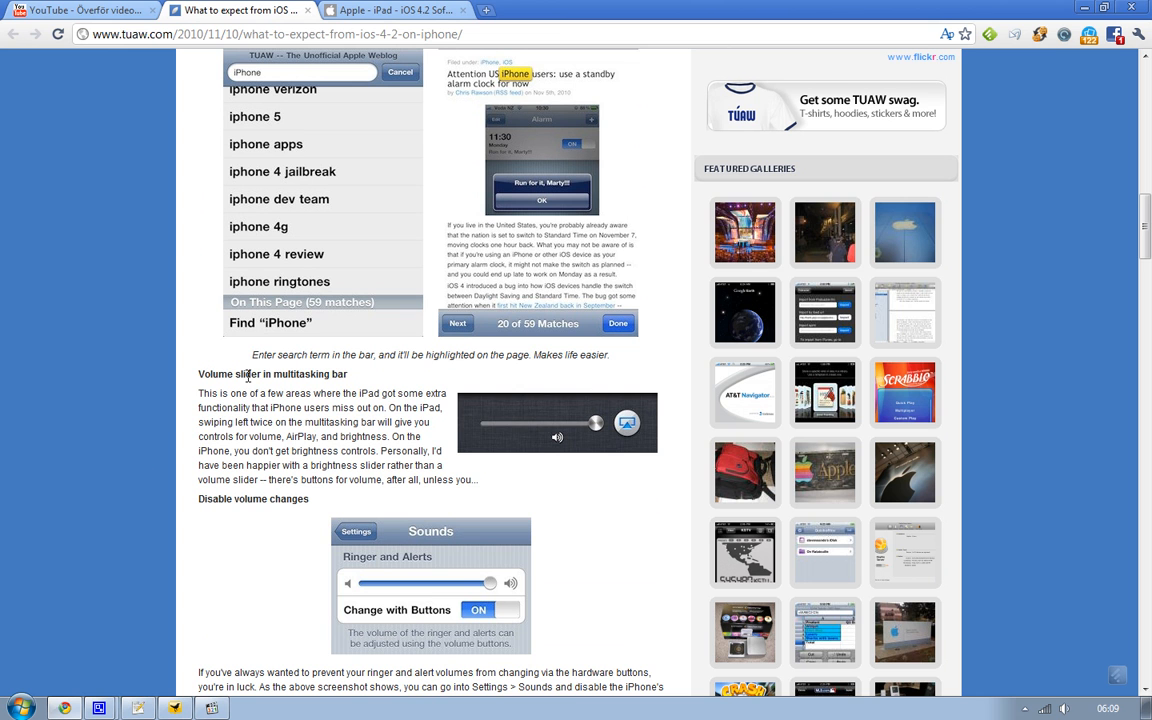
{"action": "mouse_move", "coordinate": [252, 434]}
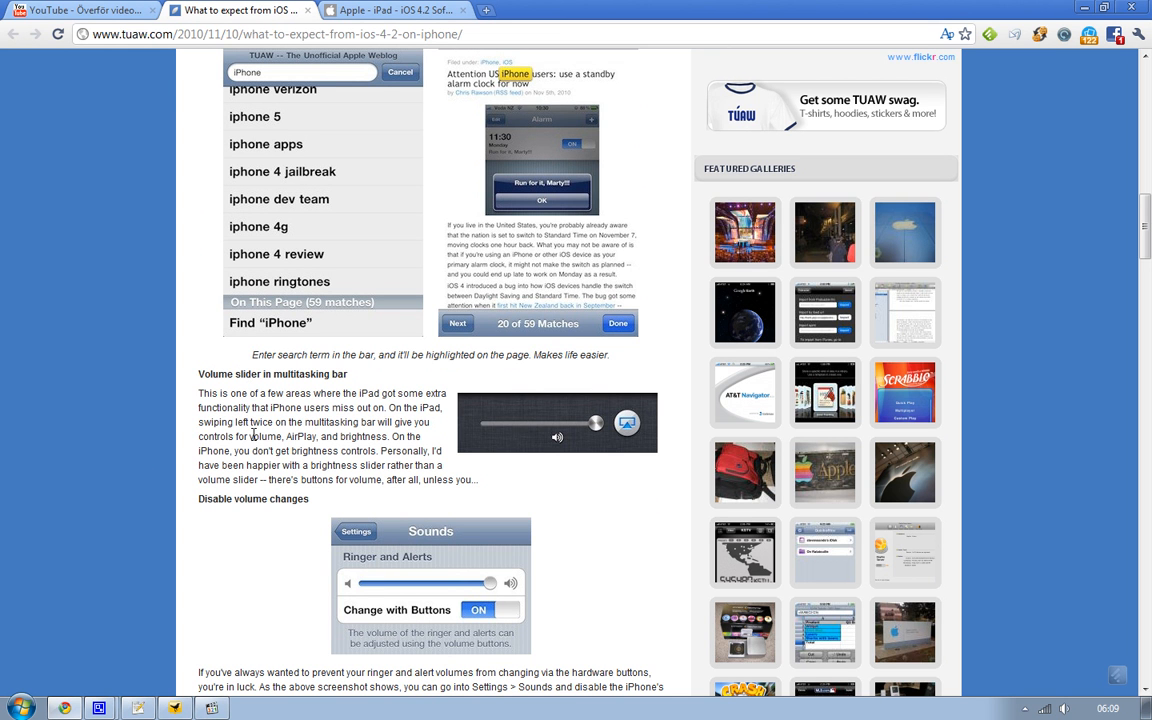
{"action": "mouse_move", "coordinate": [348, 428]}
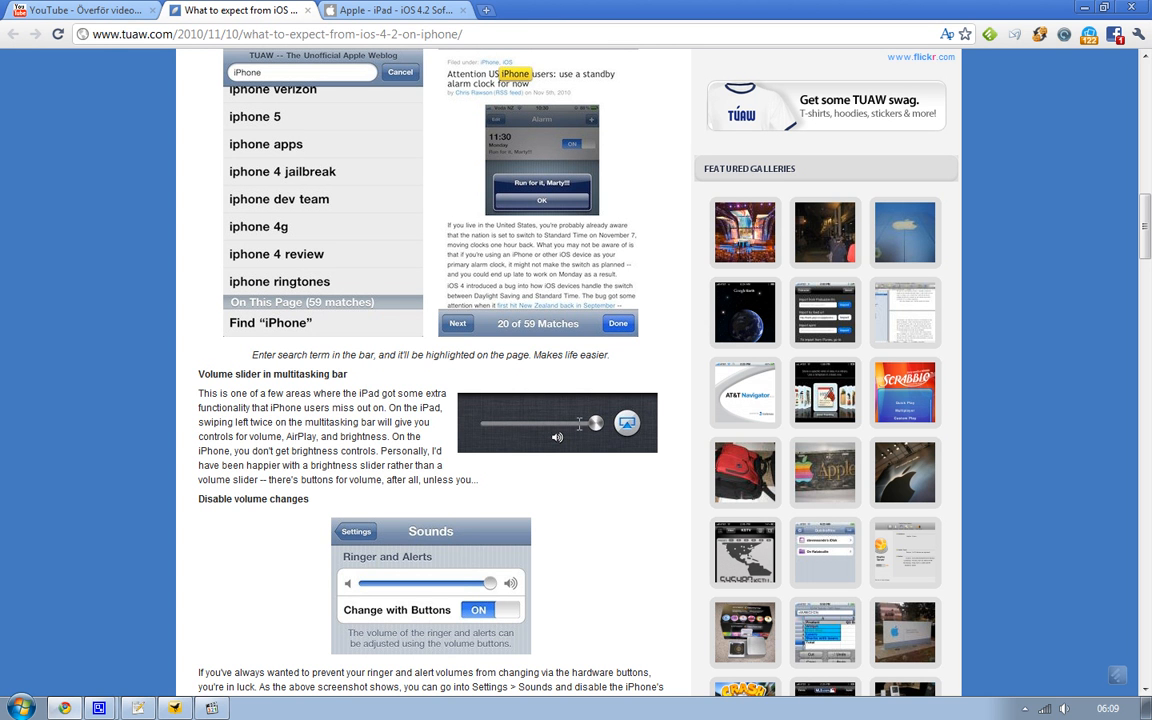
{"action": "mouse_move", "coordinate": [596, 424]}
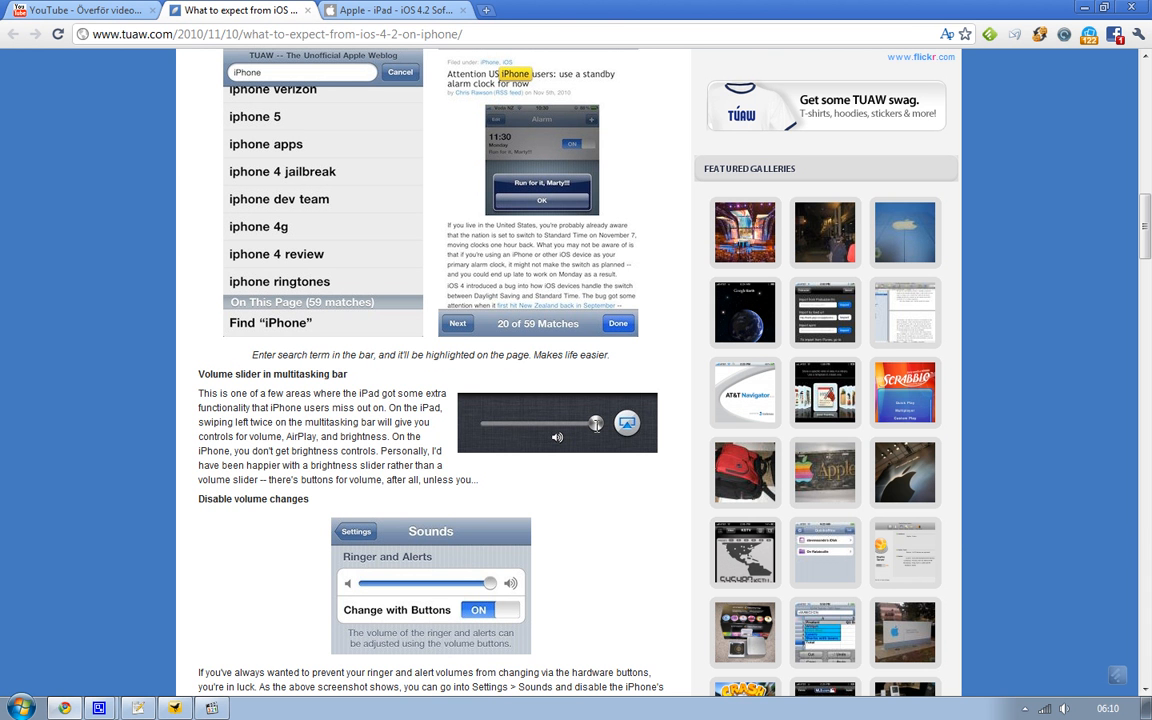
{"action": "scroll", "scroll_direction": "down", "scroll_amount": 3}
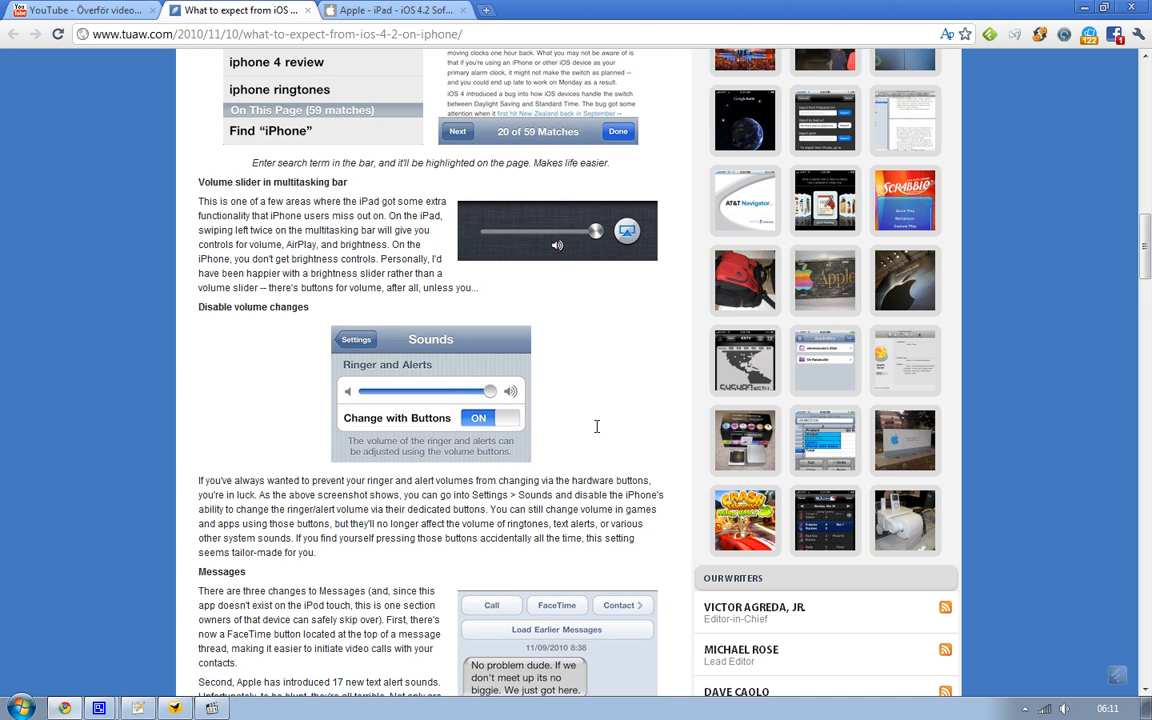
{"action": "scroll", "scroll_direction": "down", "scroll_amount": 3}
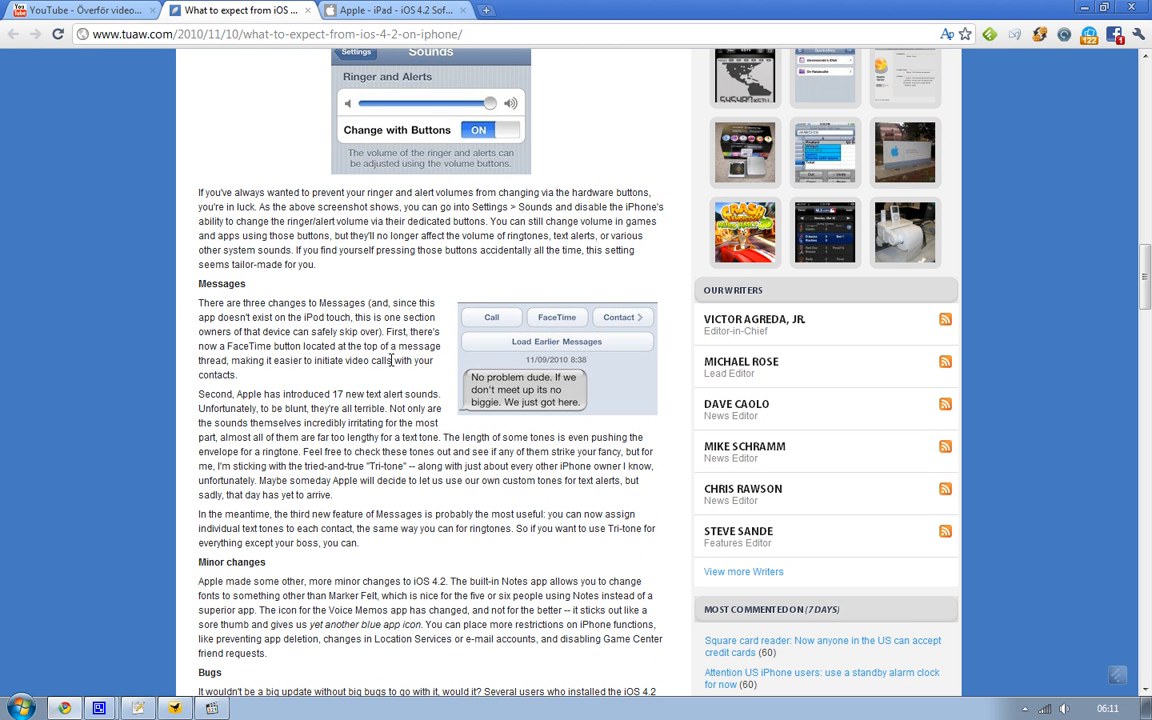
{"action": "mouse_move", "coordinate": [490, 364]}
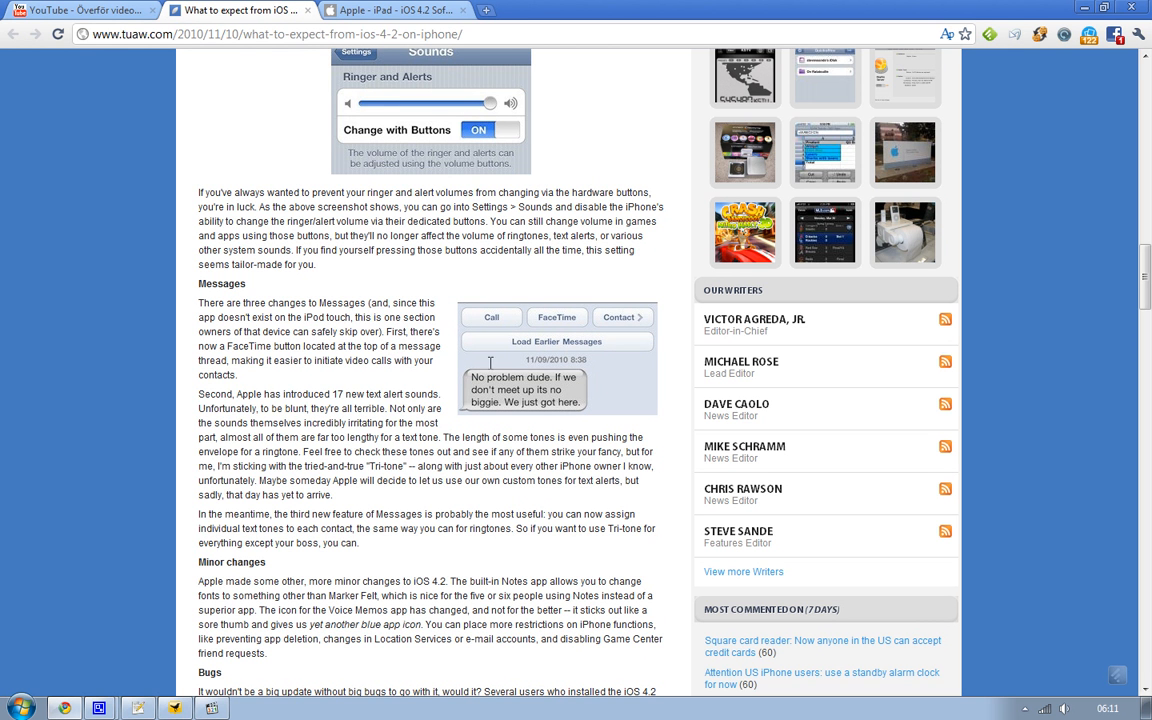
{"action": "mouse_move", "coordinate": [568, 324]}
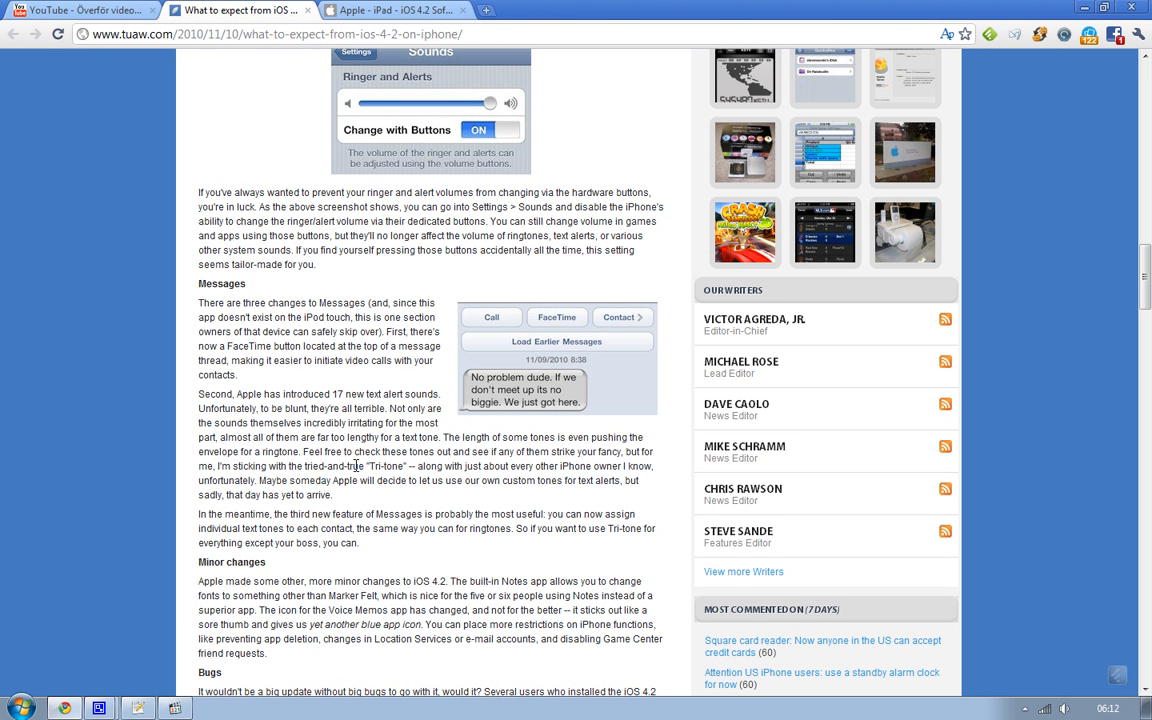
{"action": "mouse_move", "coordinate": [504, 488]}
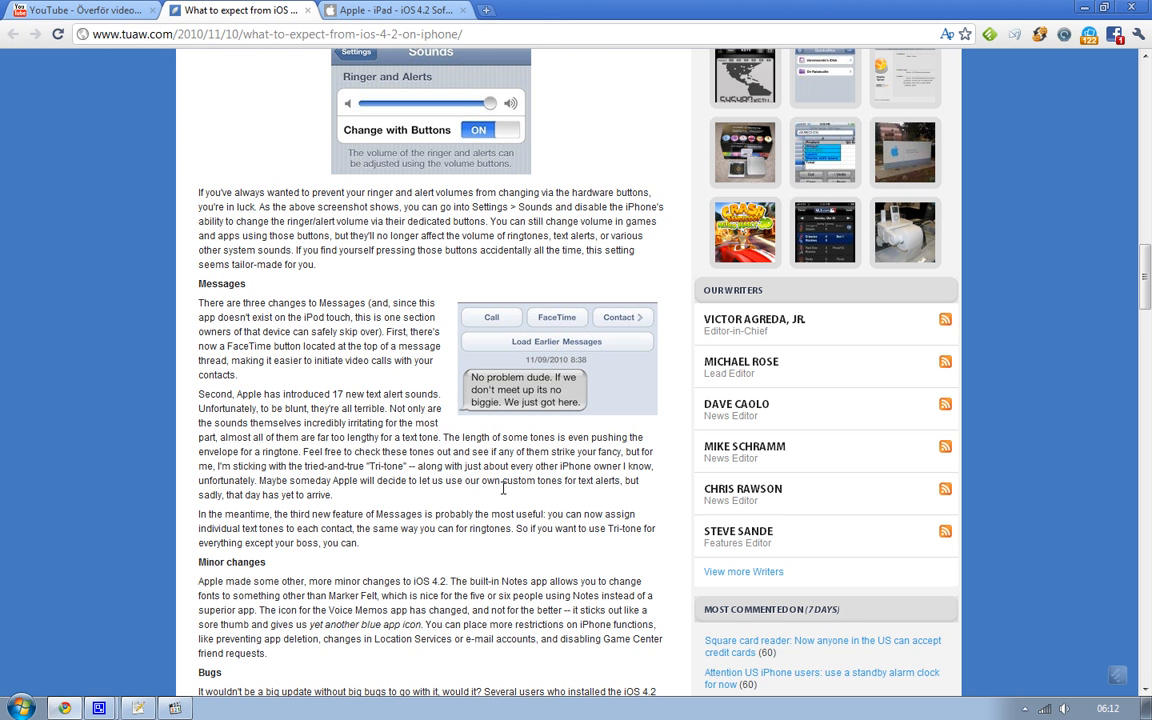
{"action": "scroll", "scroll_direction": "down", "scroll_amount": 3}
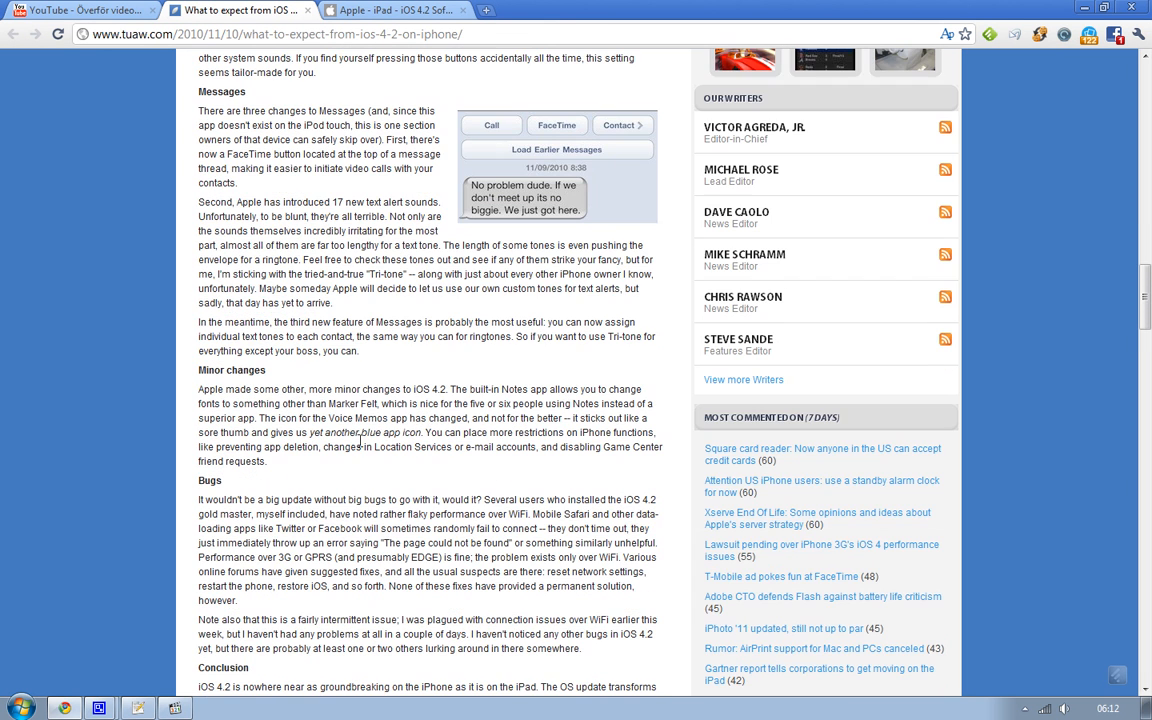
{"action": "mouse_move", "coordinate": [464, 392]}
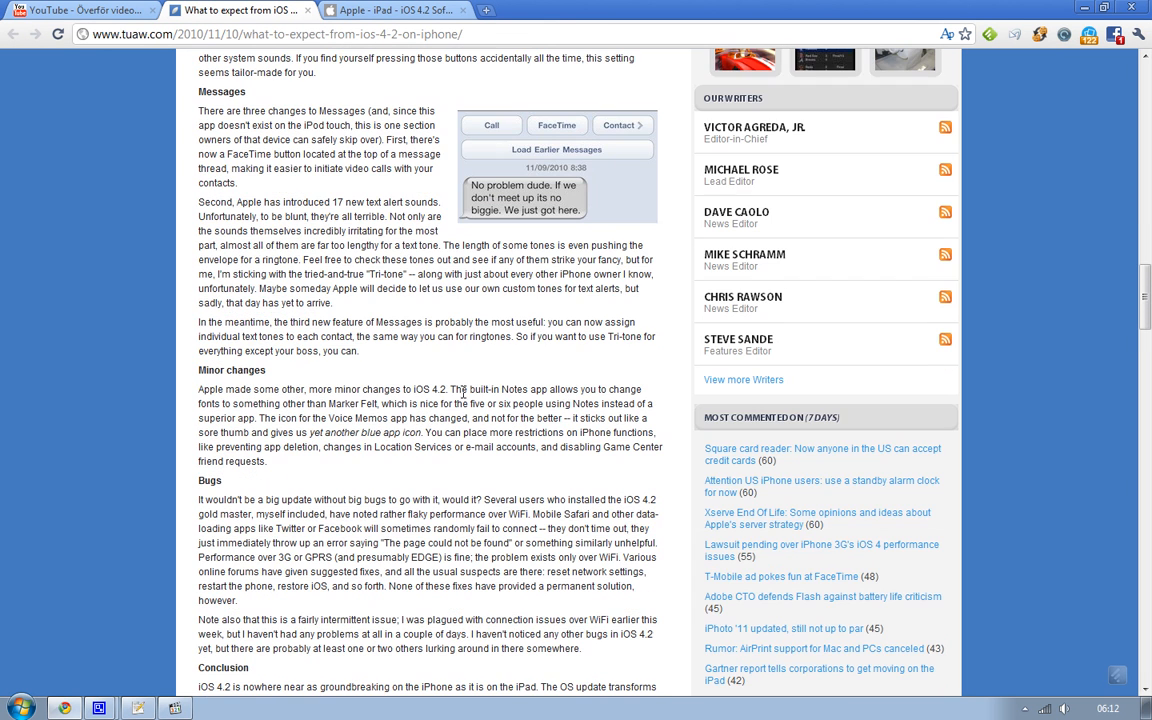
{"action": "mouse_move", "coordinate": [460, 388]}
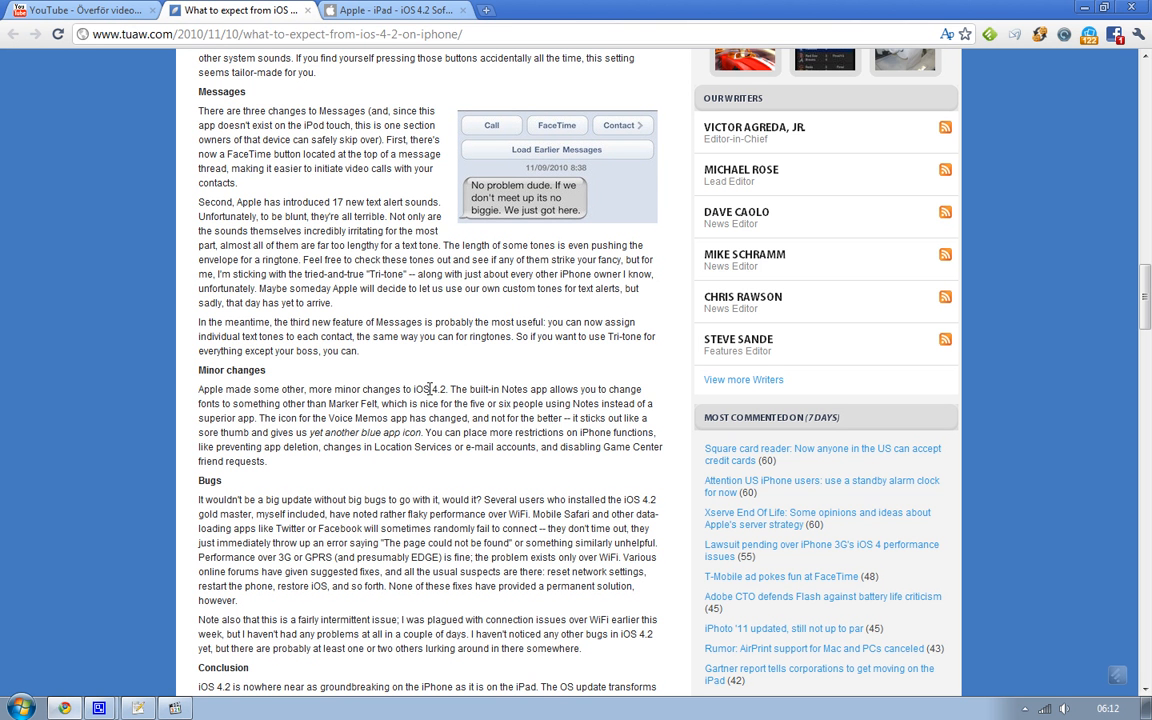
{"action": "scroll", "scroll_direction": "down", "scroll_amount": 3}
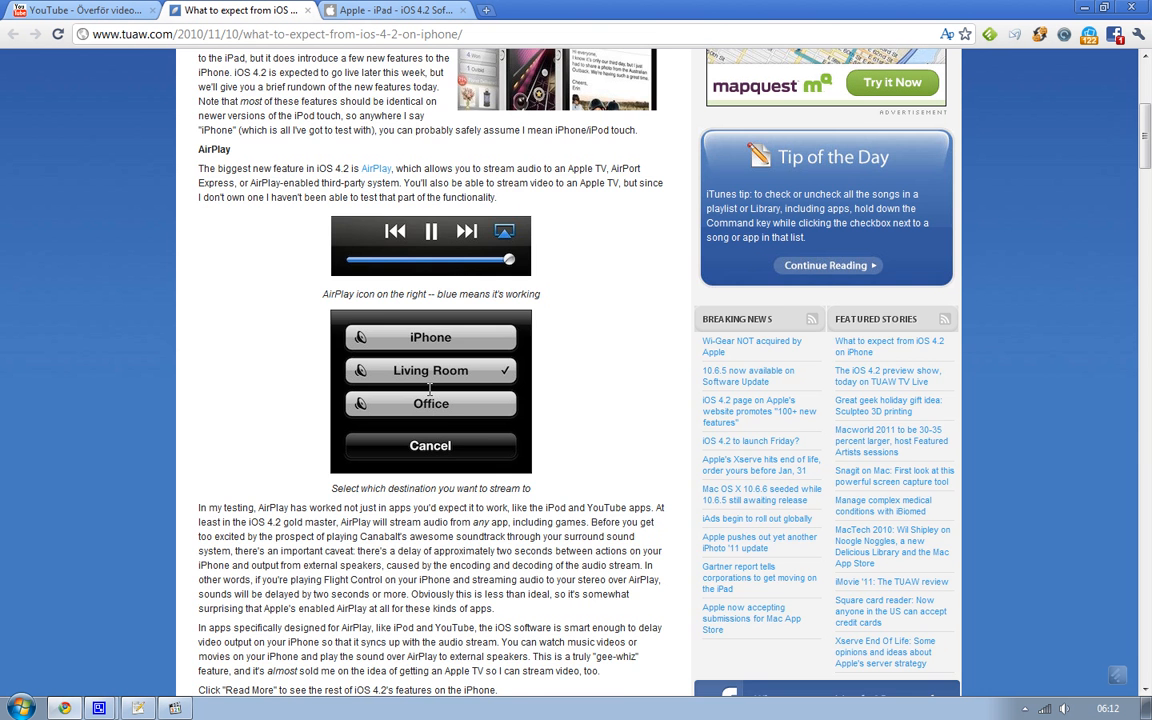
{"action": "scroll", "scroll_direction": "up", "scroll_amount": 3}
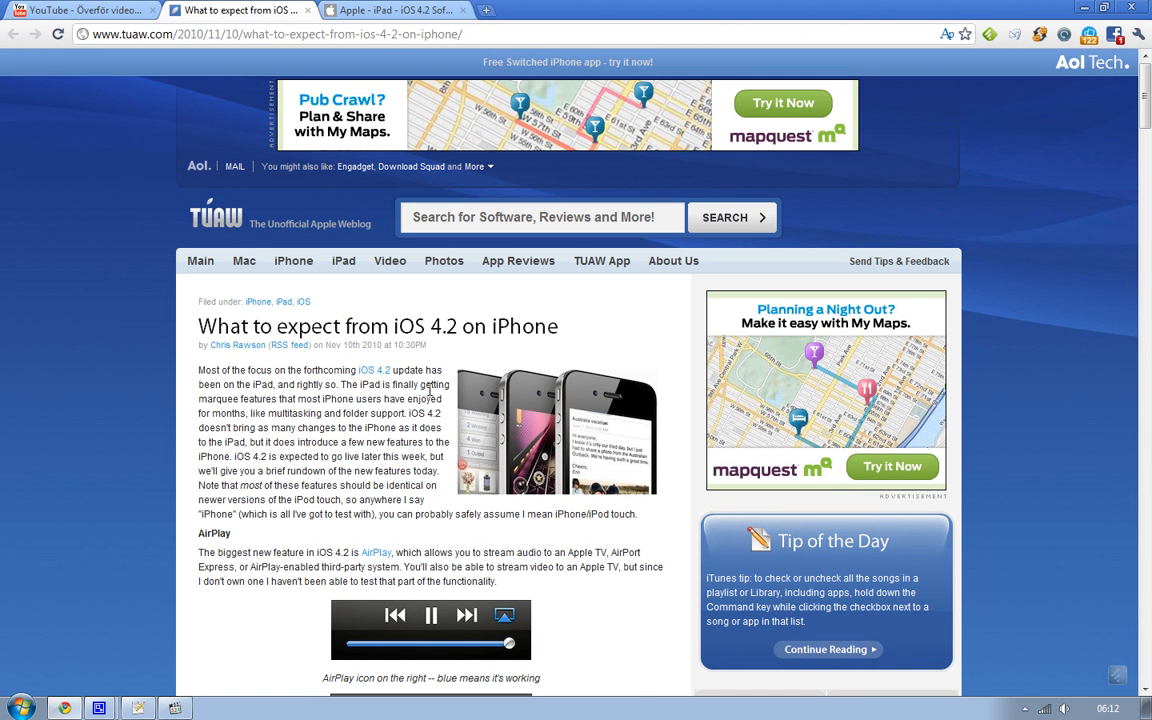